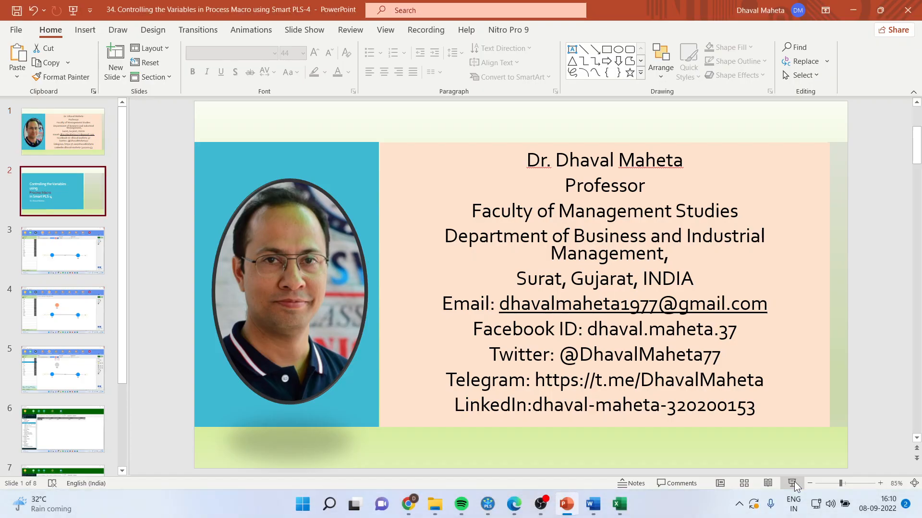
# Create a new SmartPLS project named 'process' in the workspace.
pyautogui.click(487, 503)
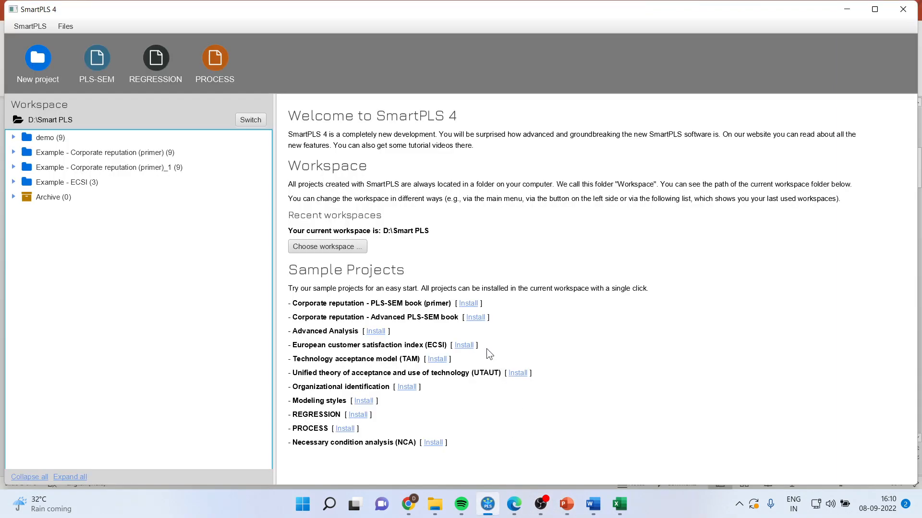
pyautogui.click(37, 58)
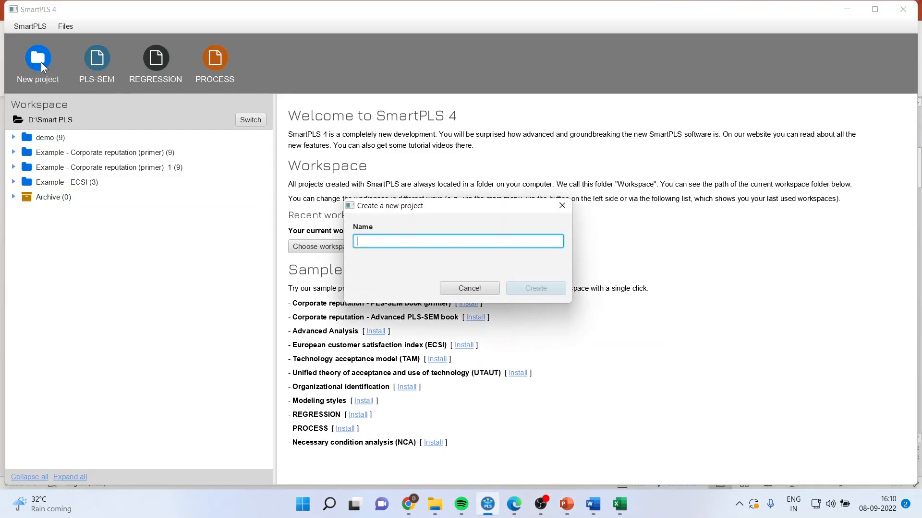
pyautogui.write('proces')
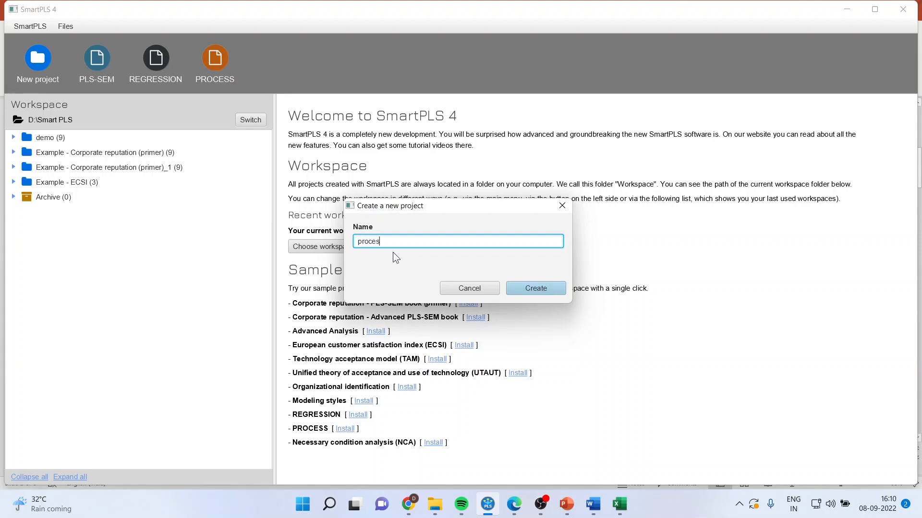
pyautogui.click(534, 288)
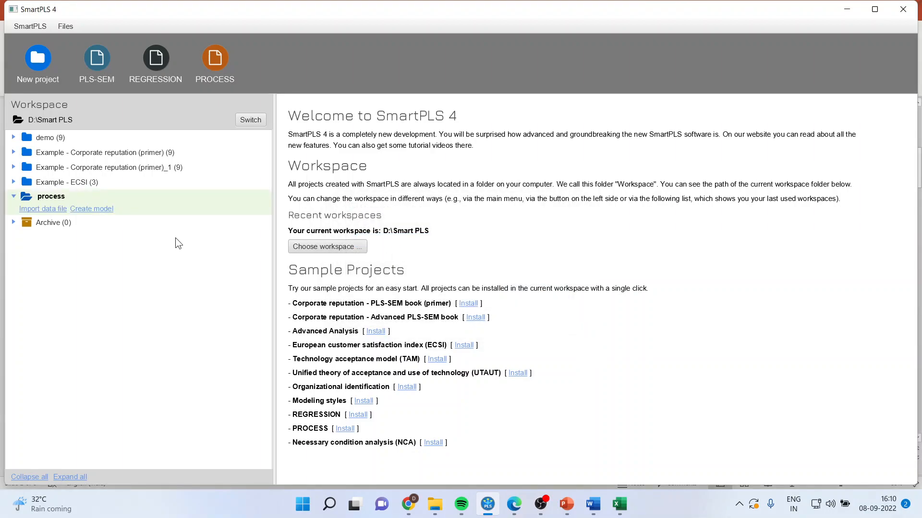
# Import the mtcars.sav SPSS dataset (32 cases, 16 indicators) and return to the workspace.
pyautogui.click(42, 209)
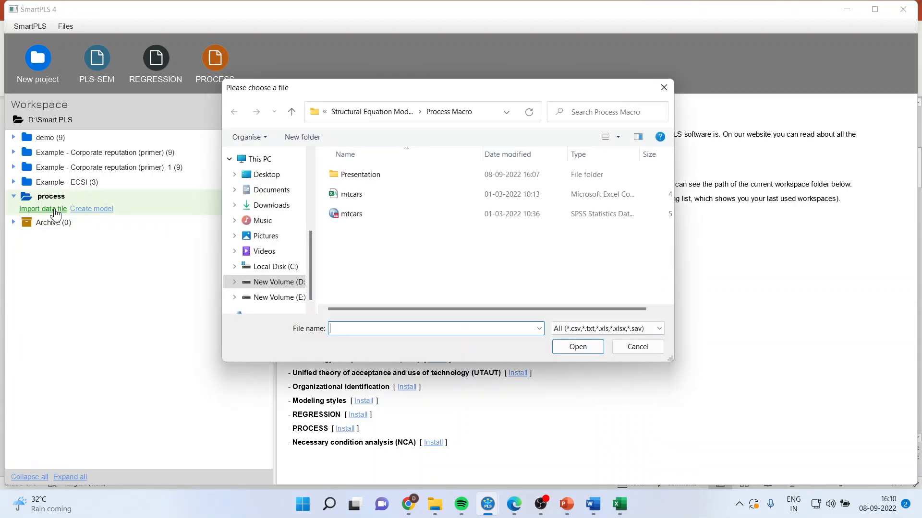
pyautogui.click(351, 213)
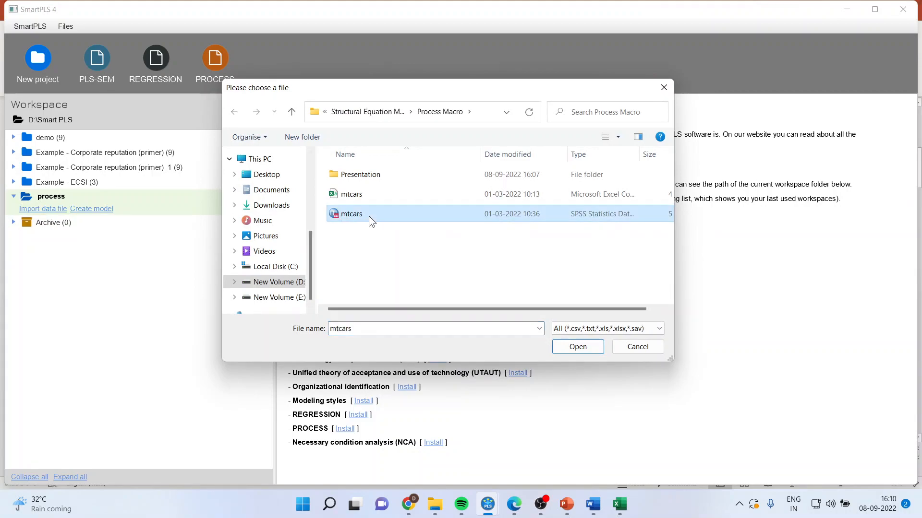
pyautogui.click(576, 346)
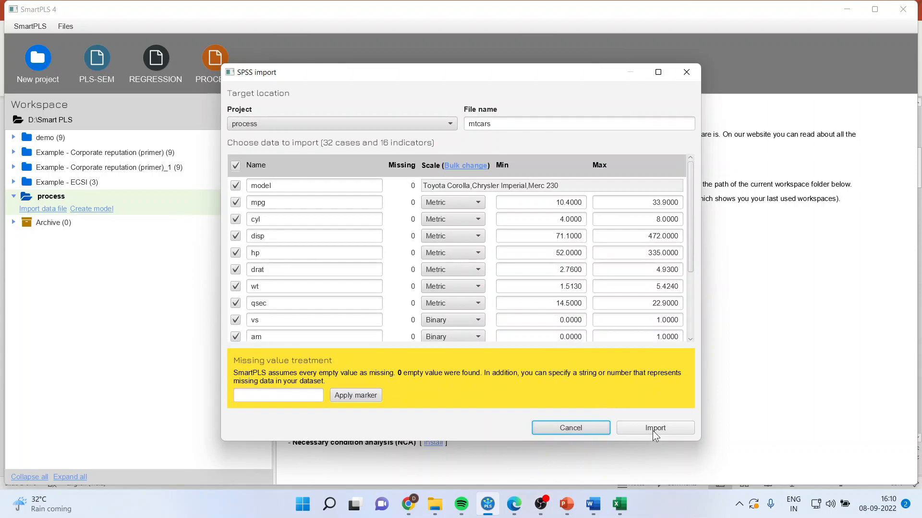
pyautogui.click(654, 428)
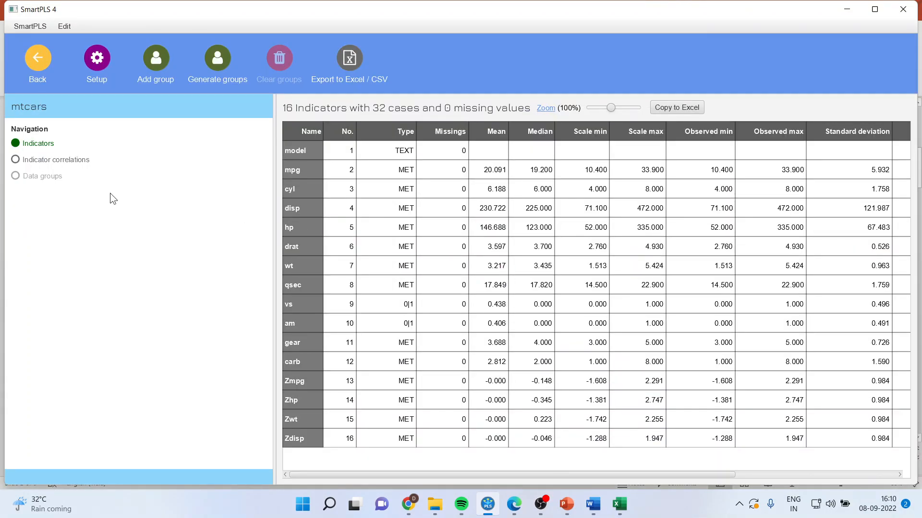
pyautogui.click(37, 58)
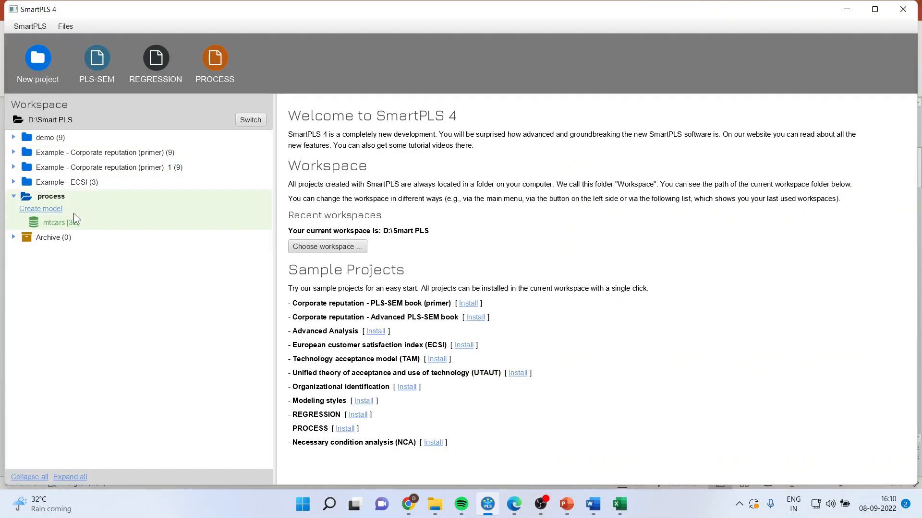
# Create a PROCESS-type model named 'control' using the mtcars data.
pyautogui.click(40, 209)
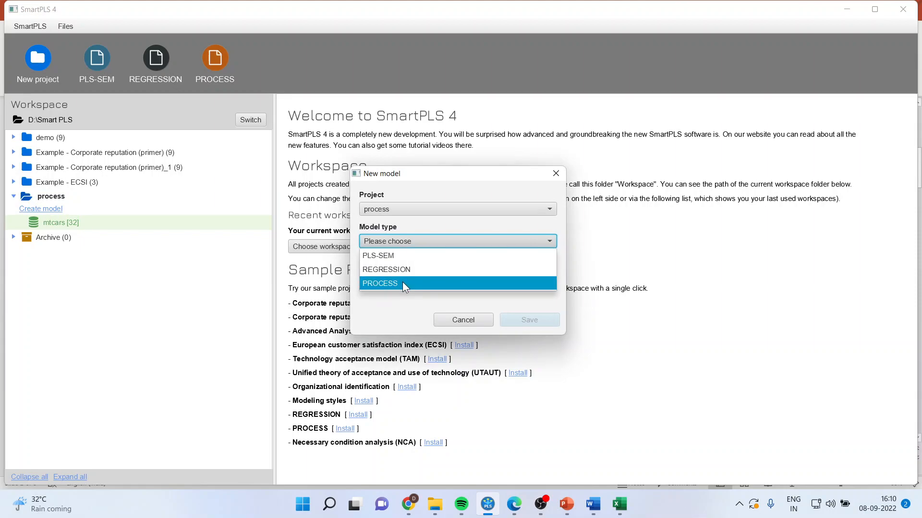
pyautogui.click(380, 283)
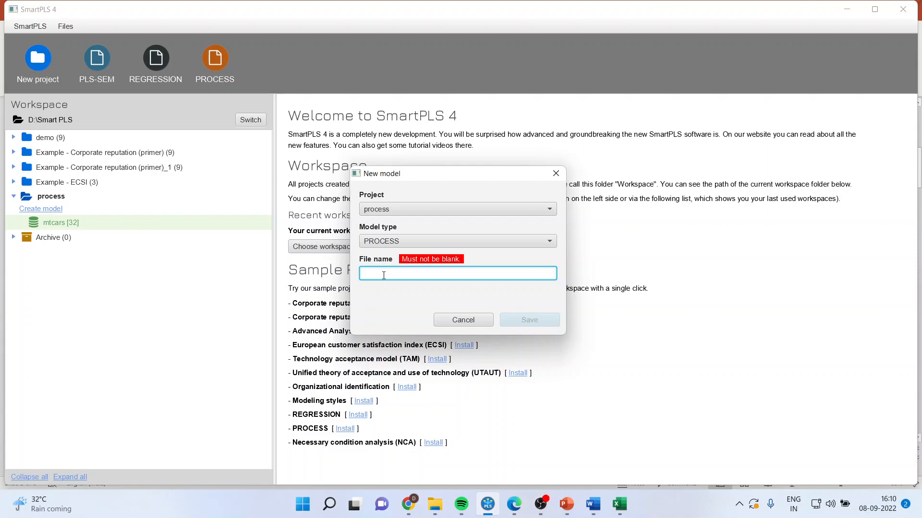
pyautogui.write('control')
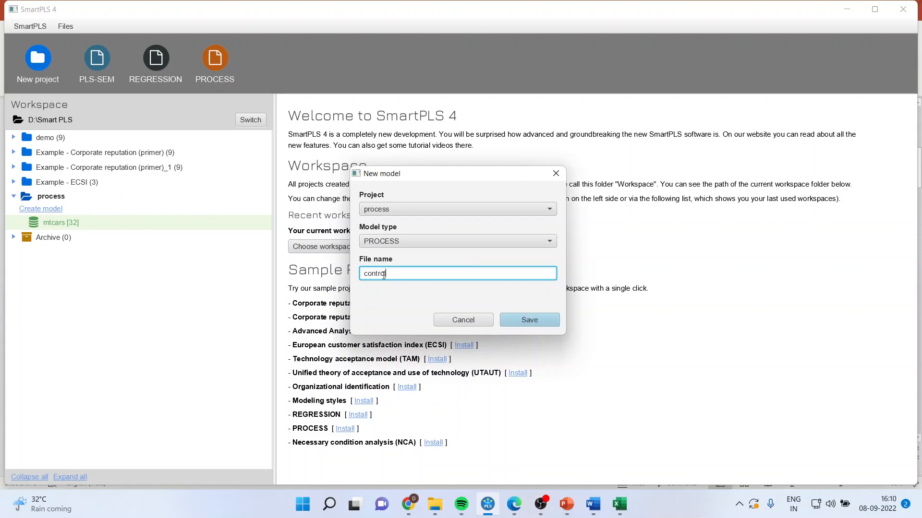
pyautogui.click(528, 319)
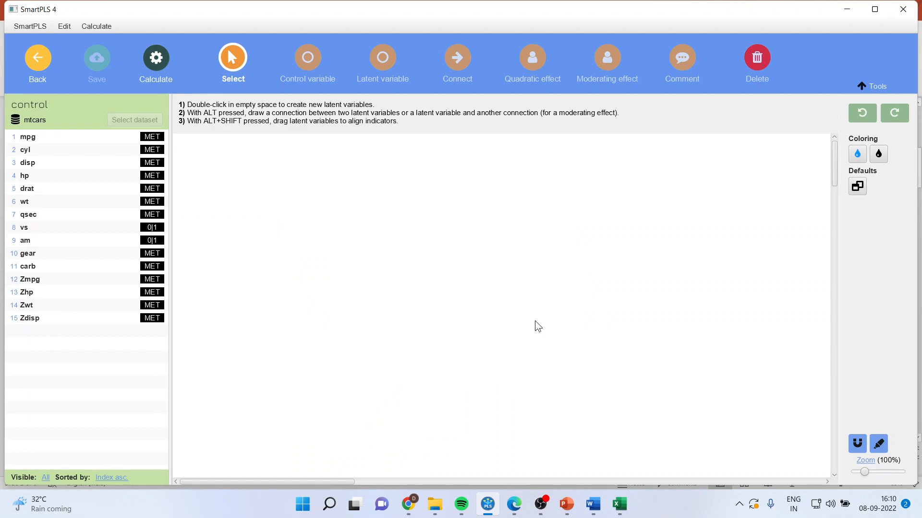
pyautogui.moveTo(126, 223)
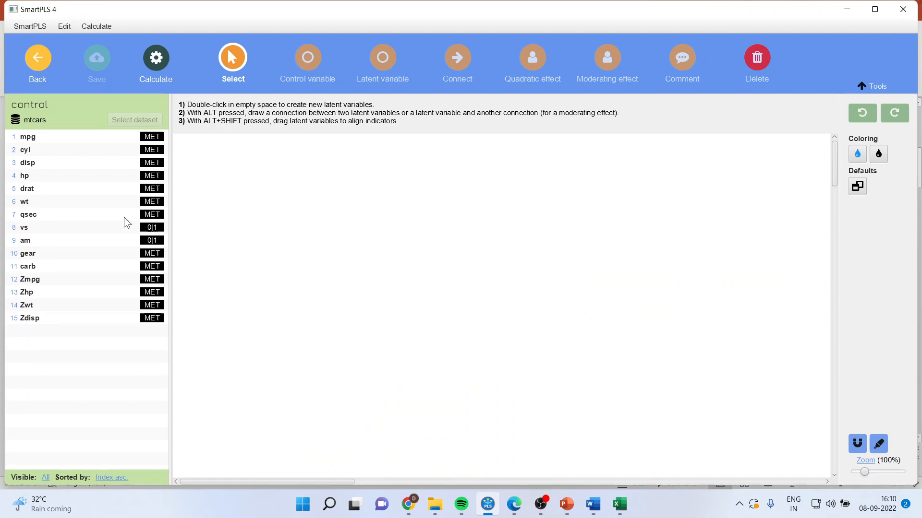
# Place the mpg and wt variables on the modeling canvas.
pyautogui.click(28, 136)
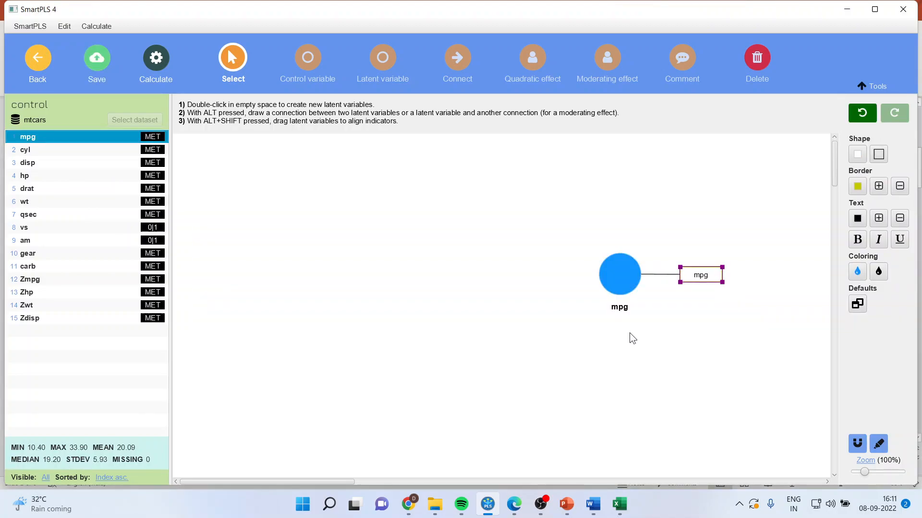
pyautogui.click(25, 201)
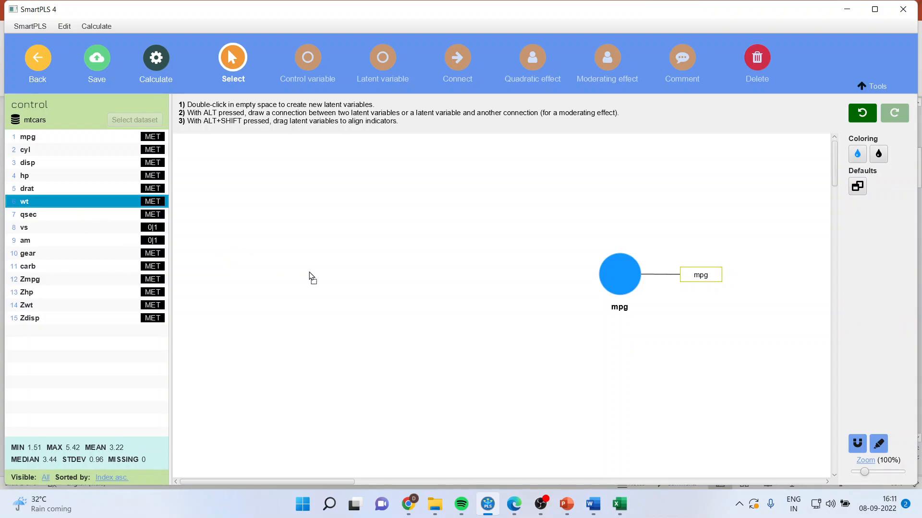
pyautogui.doubleClick(309, 270)
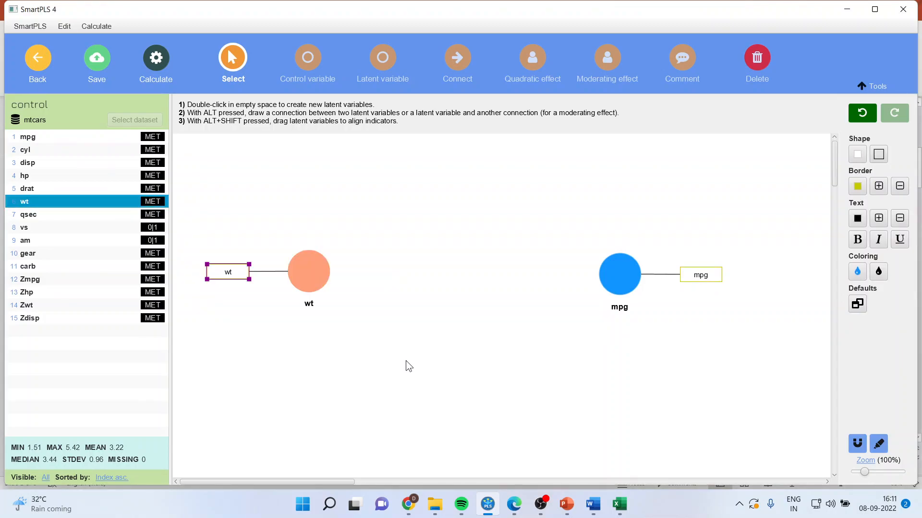
# Connect wt → mpg, run bootstrapping, and open the results report.
pyautogui.click(456, 57)
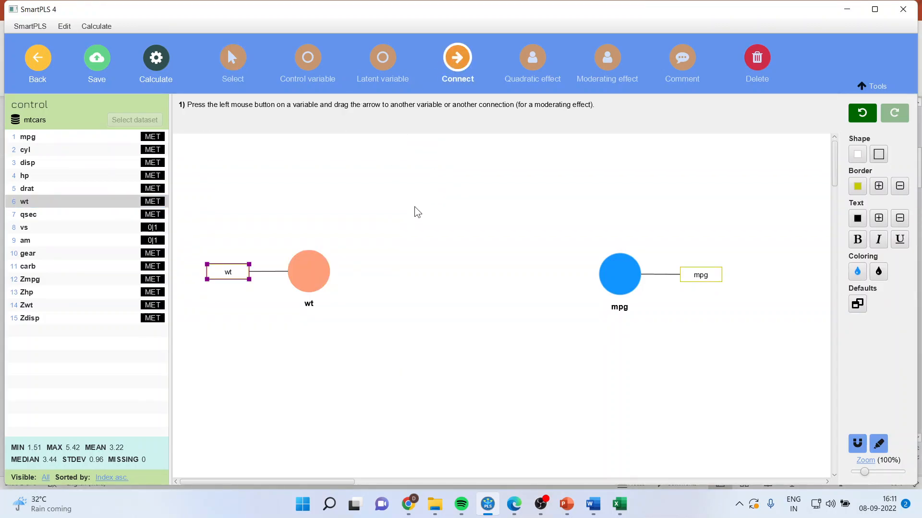
pyautogui.moveTo(308, 271); pyautogui.dragTo(619, 273)
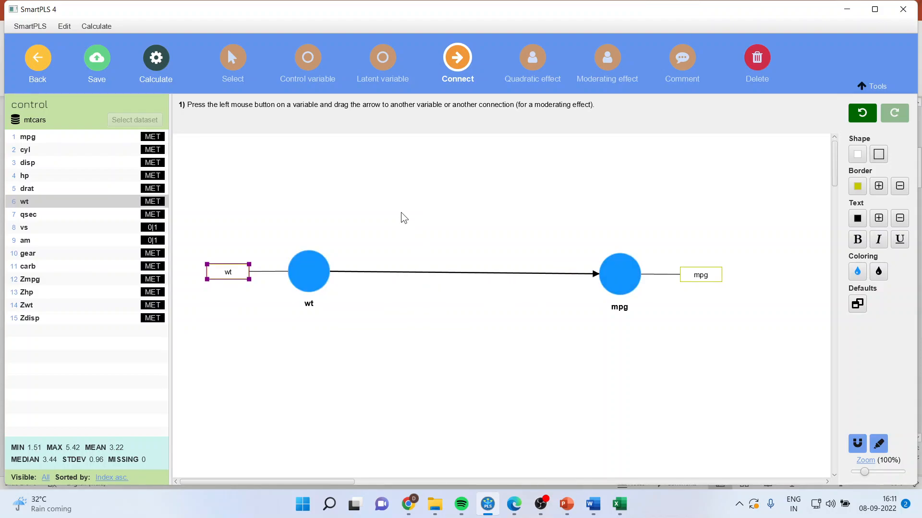
pyautogui.moveTo(155, 63)
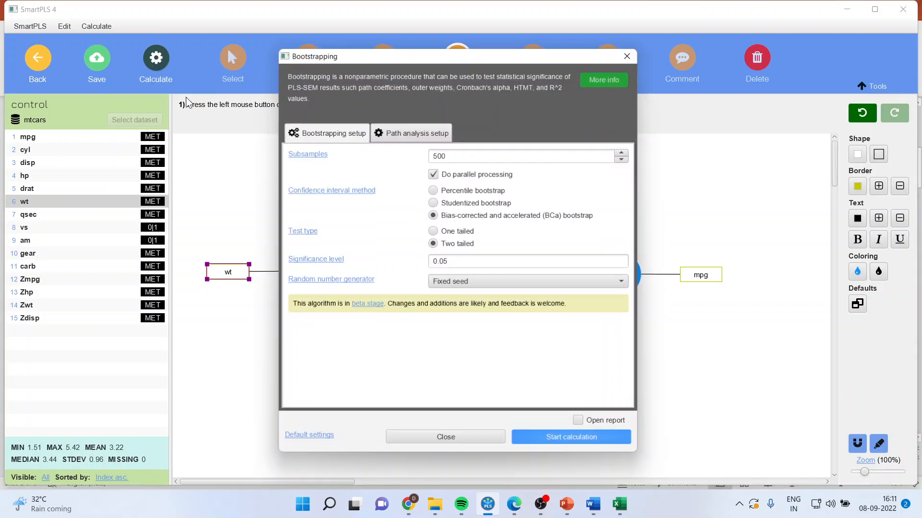
pyautogui.click(570, 437)
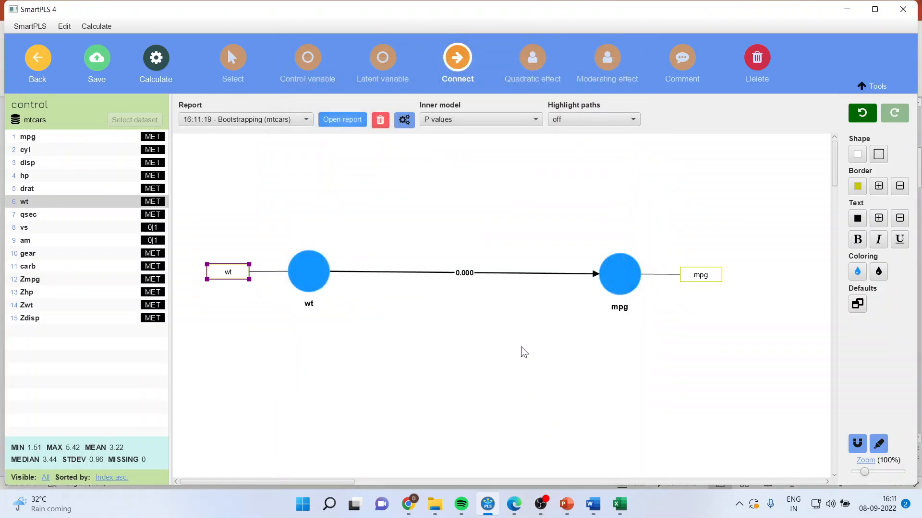
pyautogui.click(341, 119)
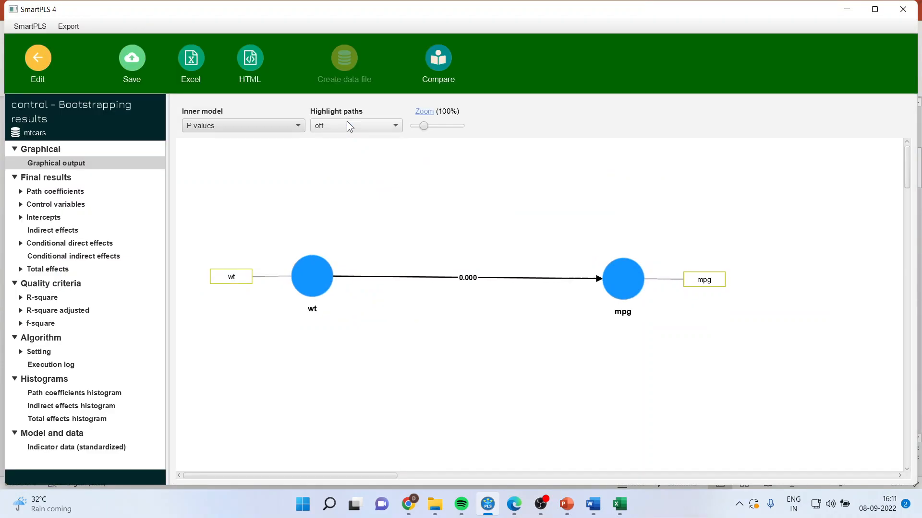
# Review the wt → mpg p value and bias-corrected intervals (−5.344, −6.948 to −4.289).
pyautogui.click(54, 191)
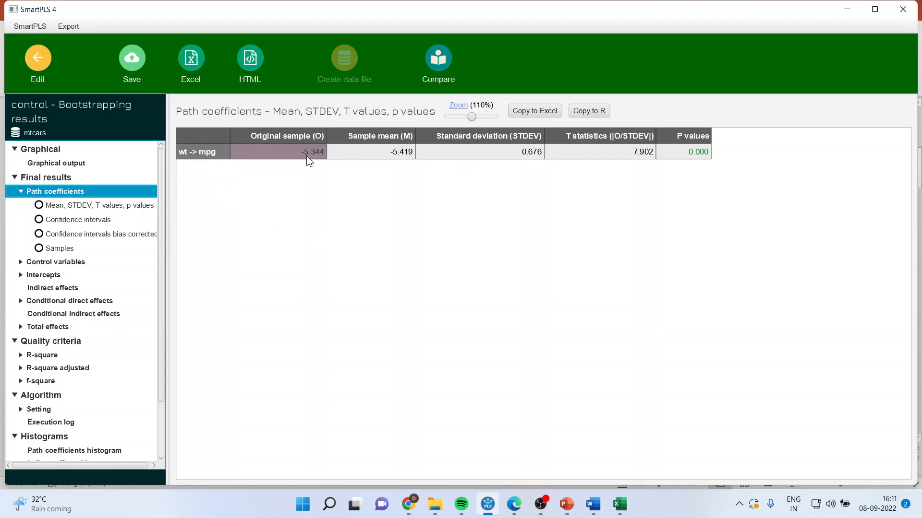
pyautogui.click(697, 152)
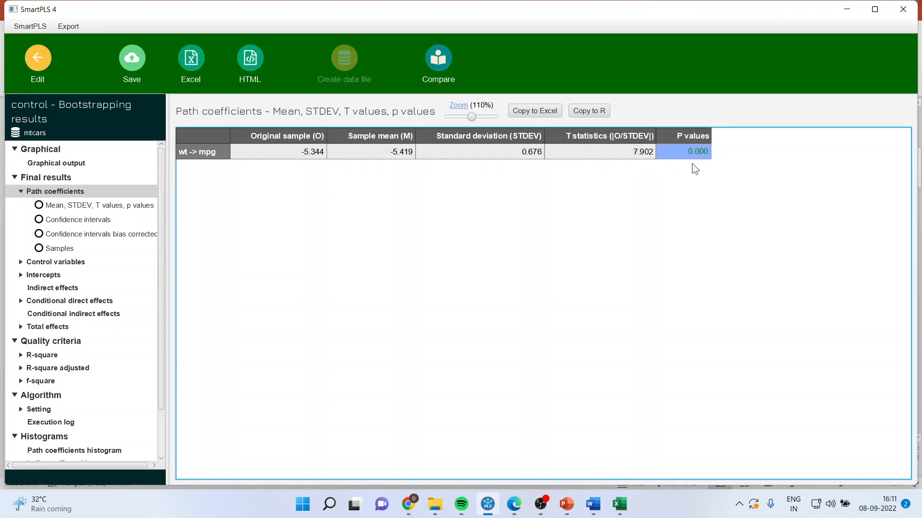
pyautogui.moveTo(704, 224)
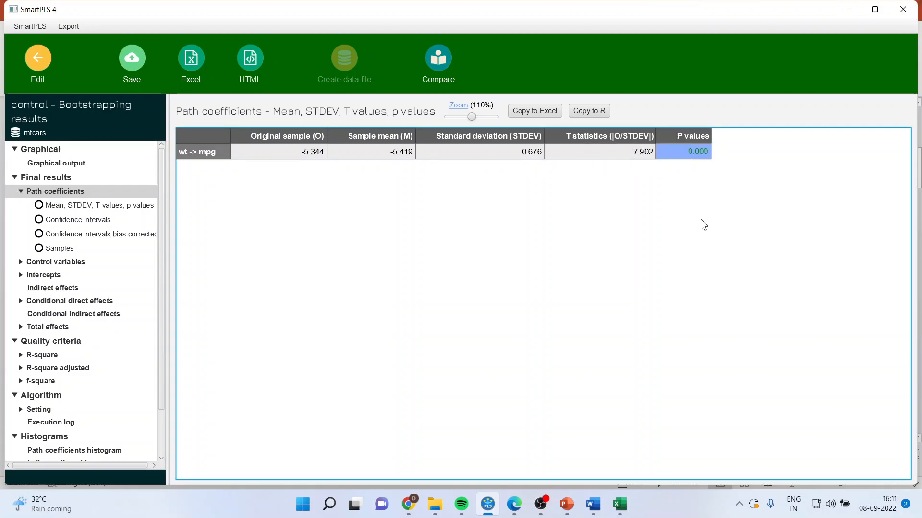
pyautogui.moveTo(112, 240)
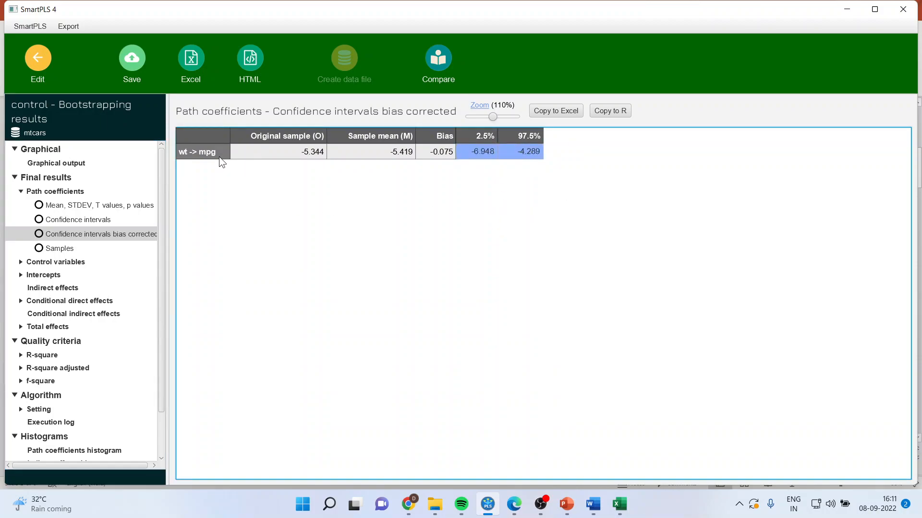
pyautogui.click(265, 212)
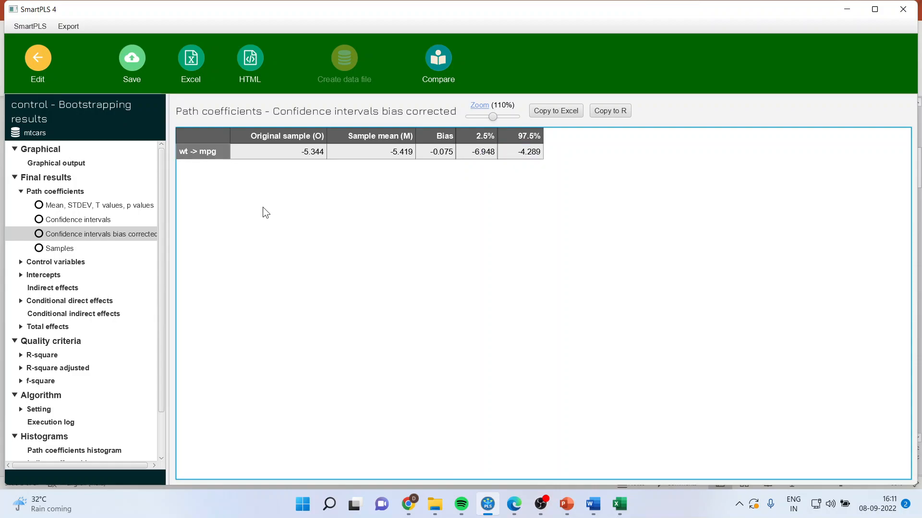
pyautogui.click(199, 151)
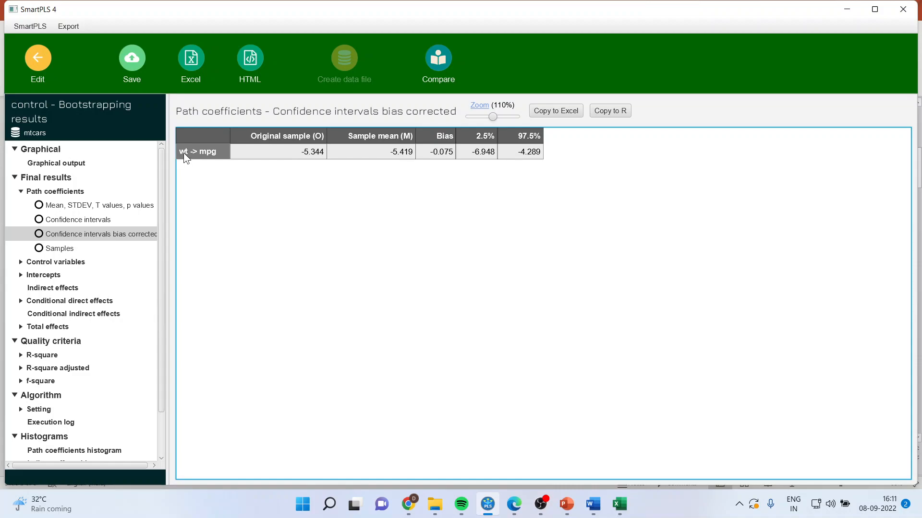
pyautogui.moveTo(217, 160)
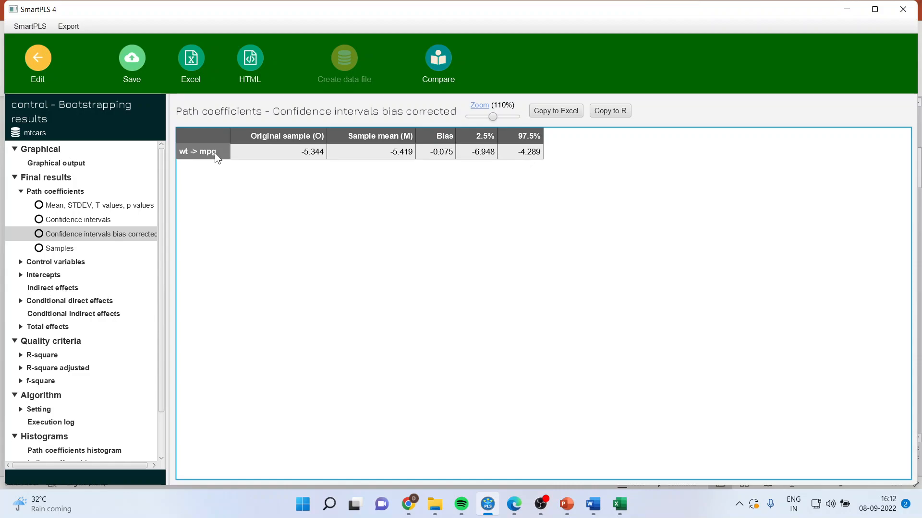
pyautogui.moveTo(148, 175)
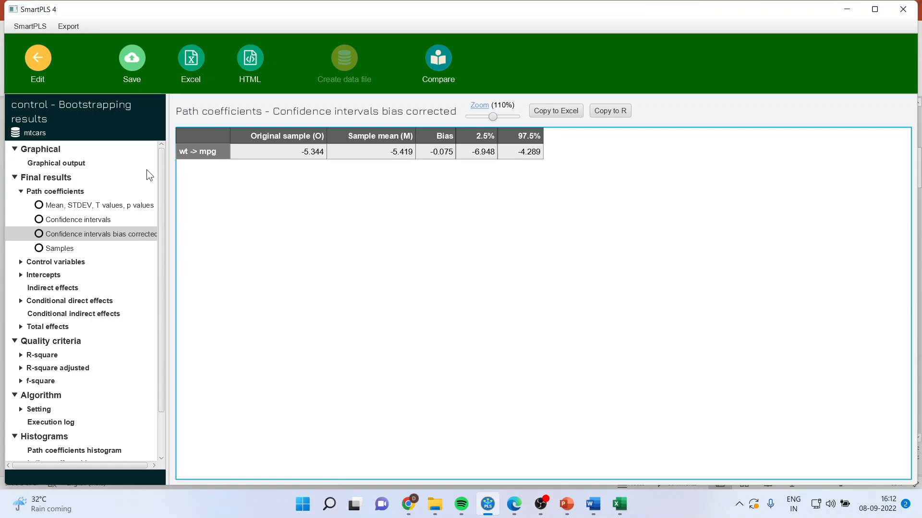
# Return to the model and add control variable Alpha above the wt → mpg path.
pyautogui.click(37, 62)
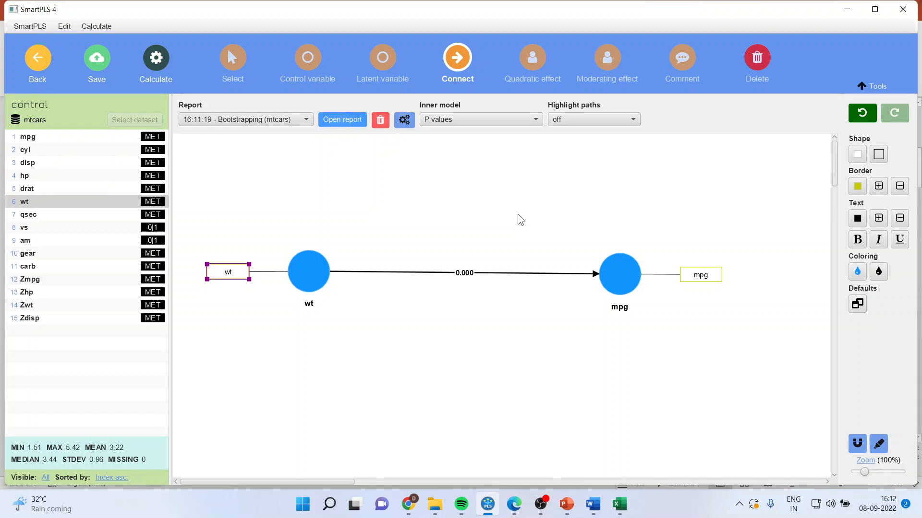
pyautogui.moveTo(605, 286)
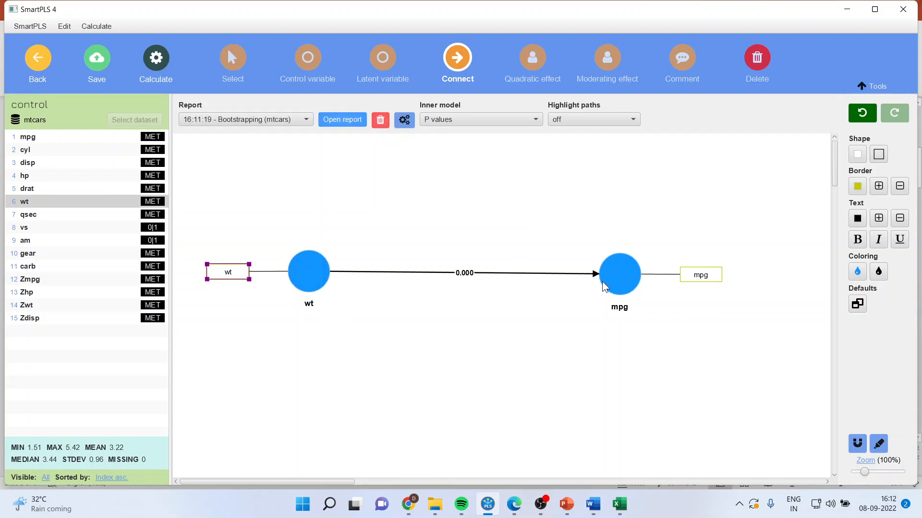
pyautogui.moveTo(592, 363)
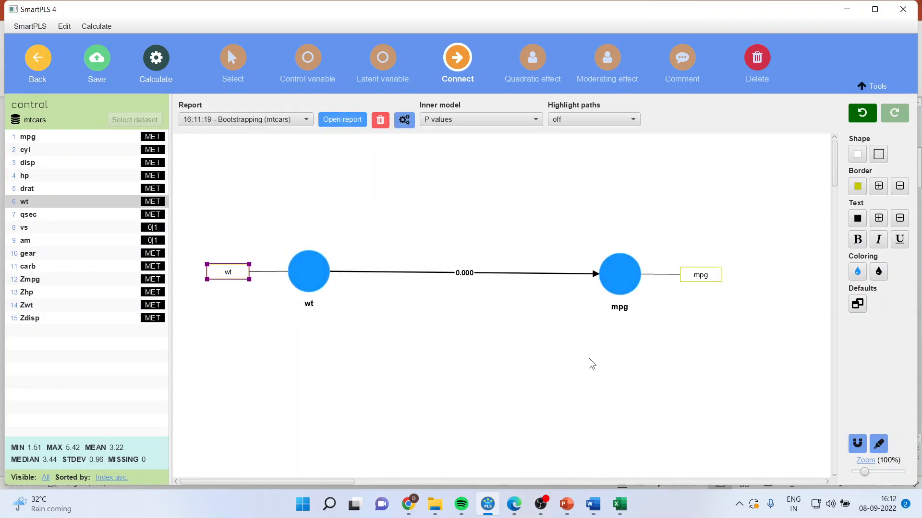
pyautogui.moveTo(308, 64)
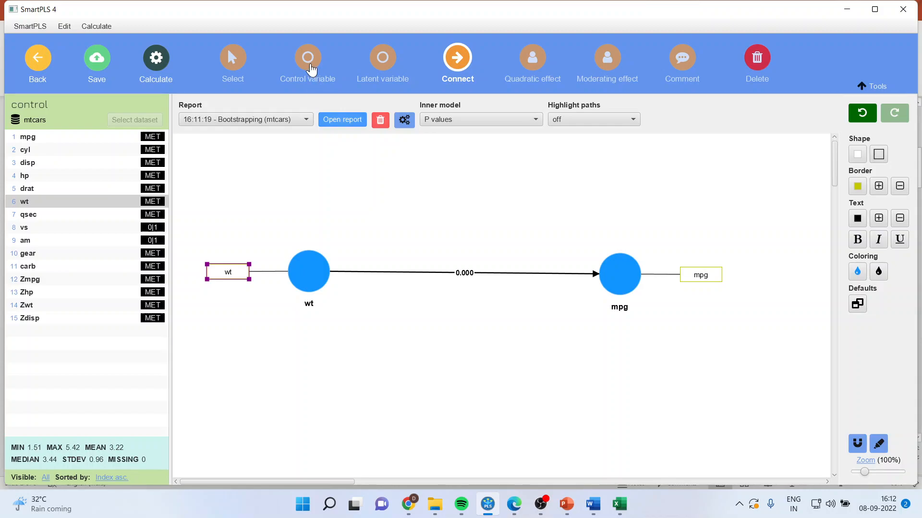
pyautogui.click(307, 57)
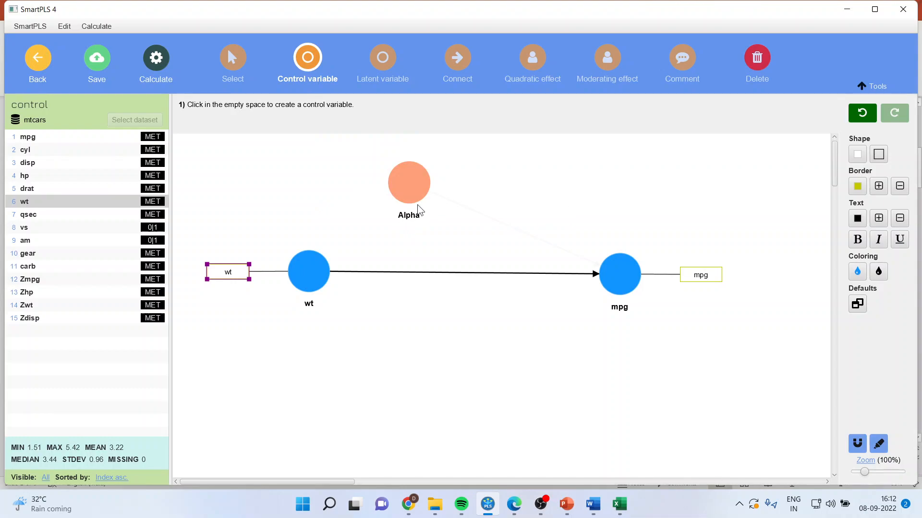
pyautogui.rightClick(415, 210)
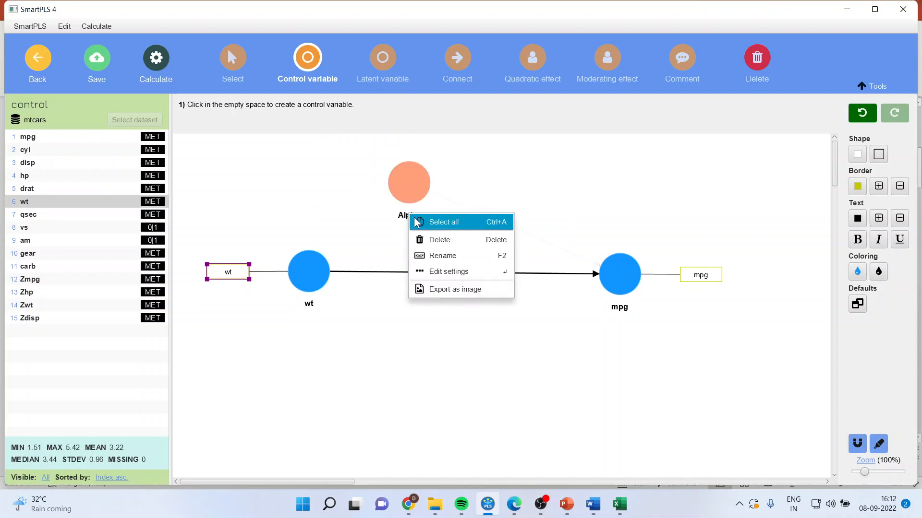
# Rename the Alpha control variable to hp and leave the control-variable tool.
pyautogui.click(443, 255)
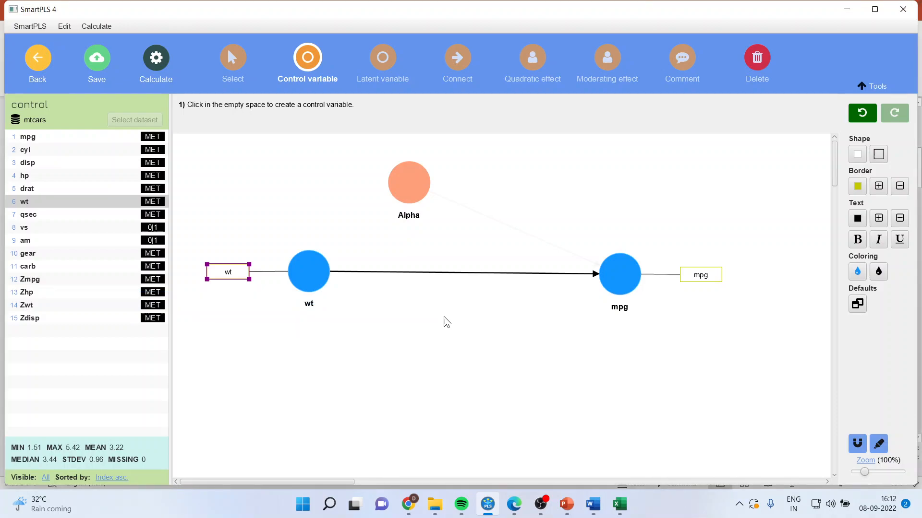
pyautogui.write('Beta')
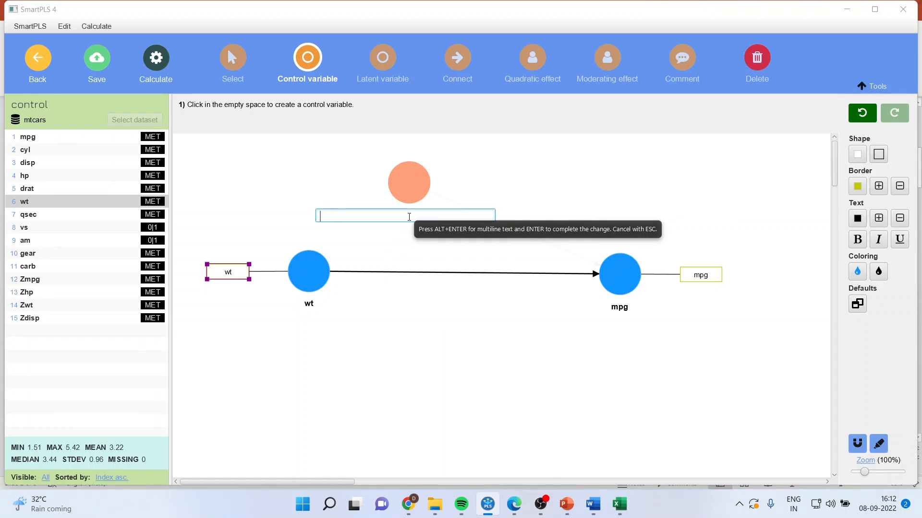
pyautogui.write('hp')
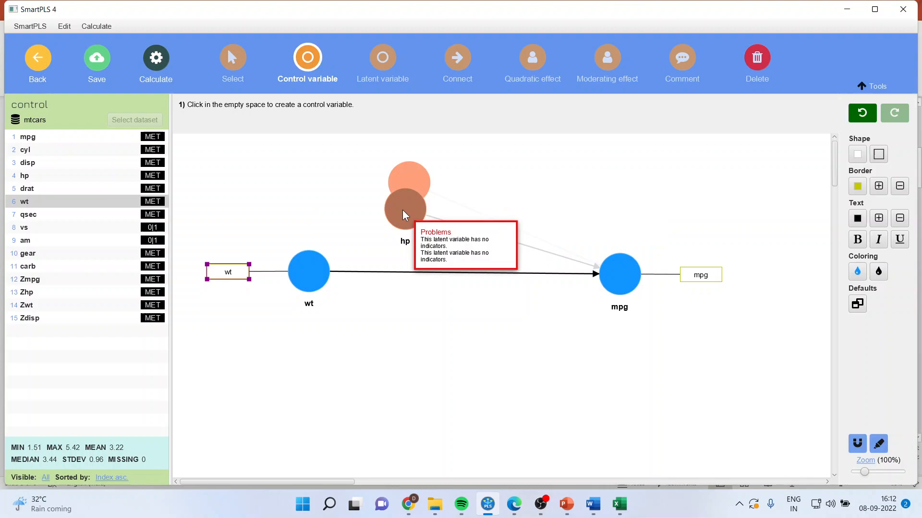
pyautogui.click(233, 62)
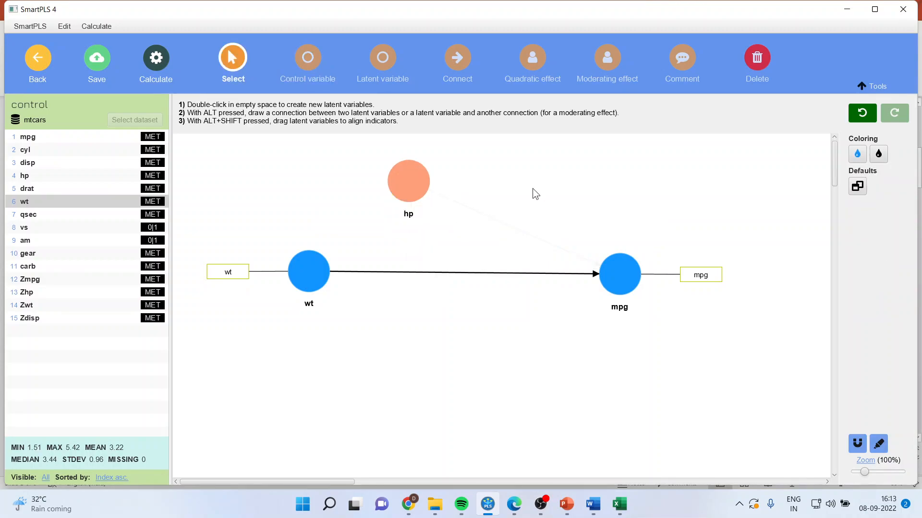
pyautogui.moveTo(423, 233)
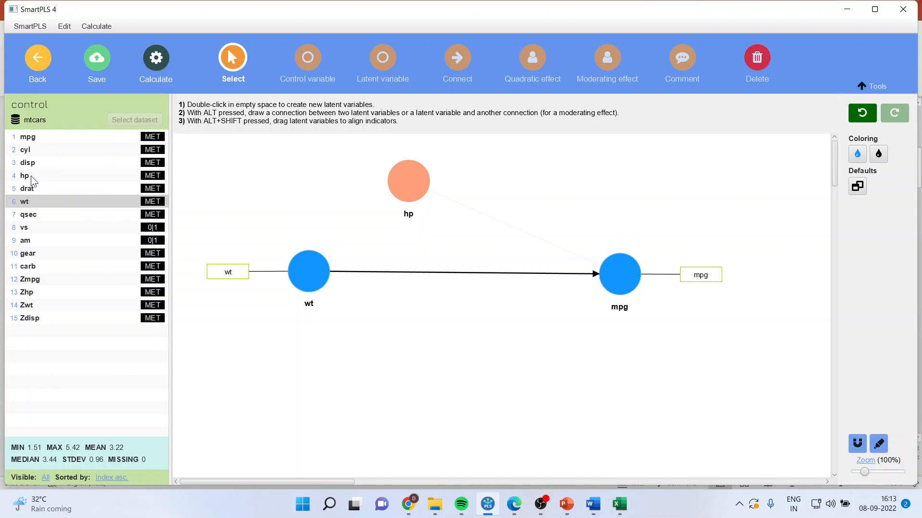
# Assign the hp indicator to the hp control variable and rerun bootstrapping.
pyautogui.click(24, 176)
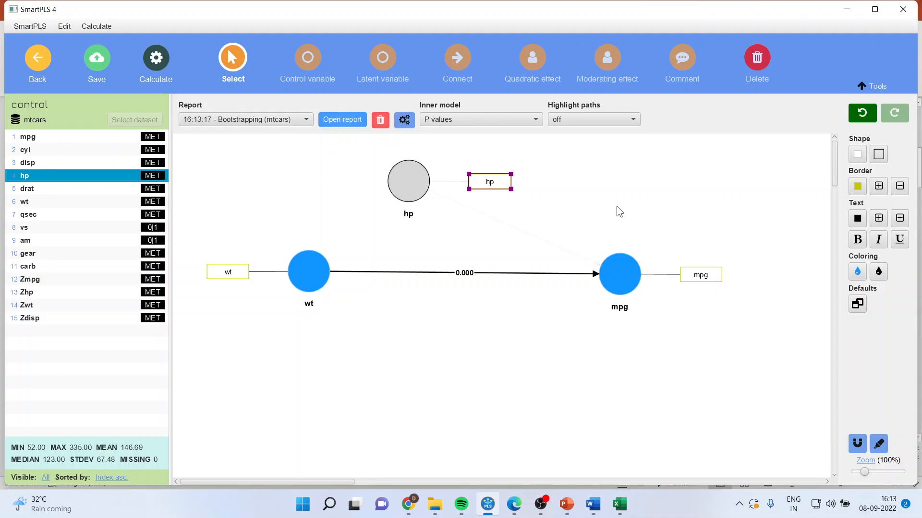
pyautogui.moveTo(302, 61)
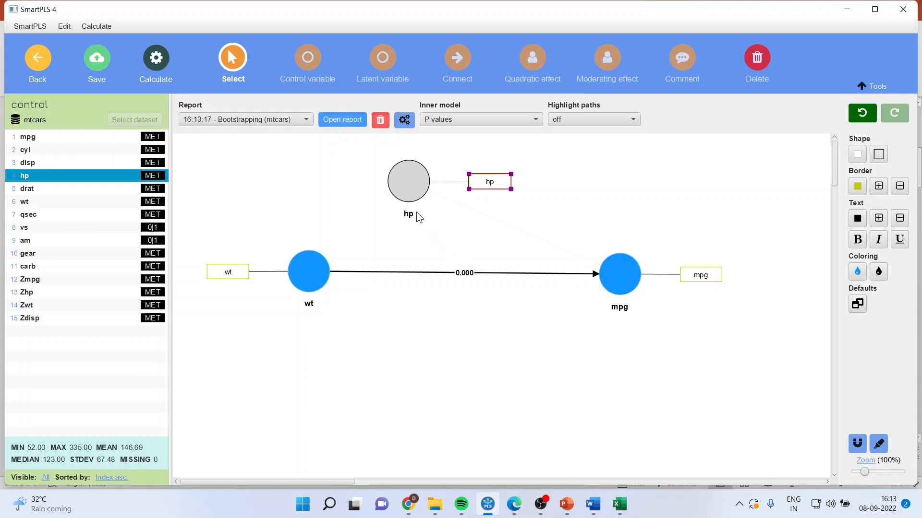
pyautogui.moveTo(420, 213)
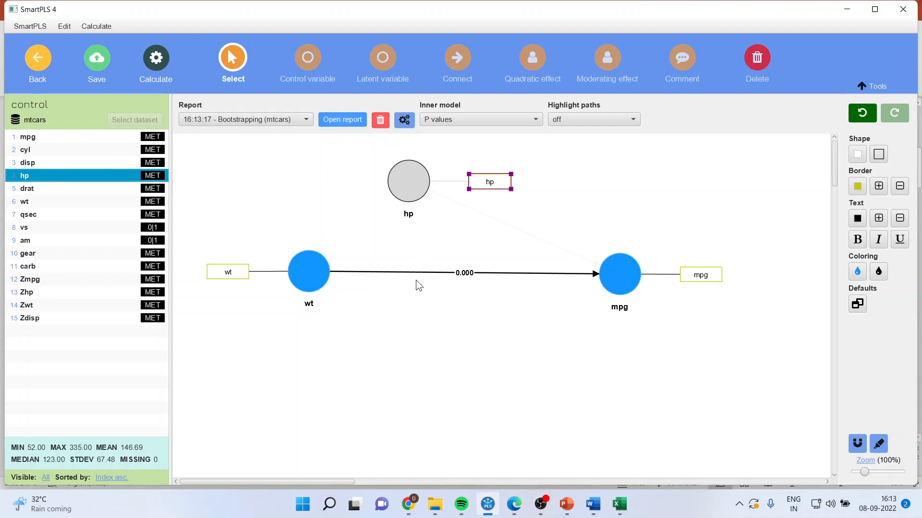
pyautogui.moveTo(322, 302)
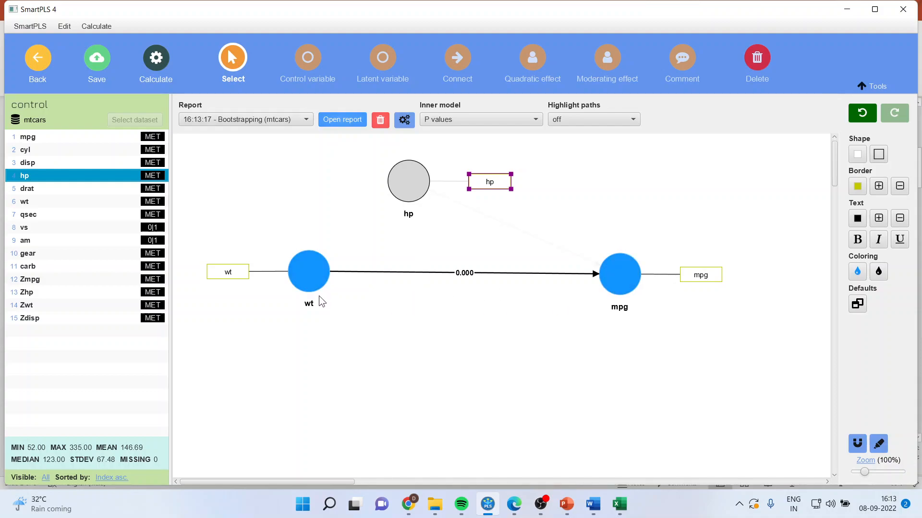
pyautogui.click(619, 273)
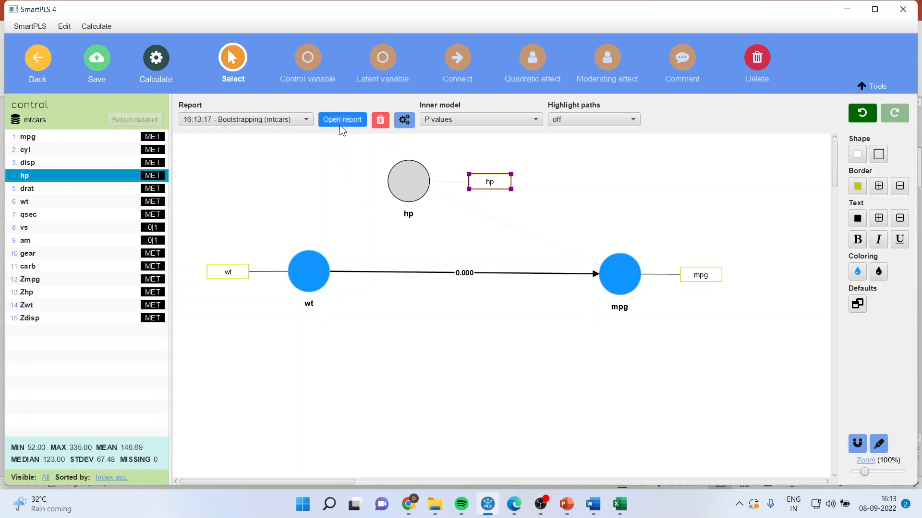
pyautogui.click(343, 119)
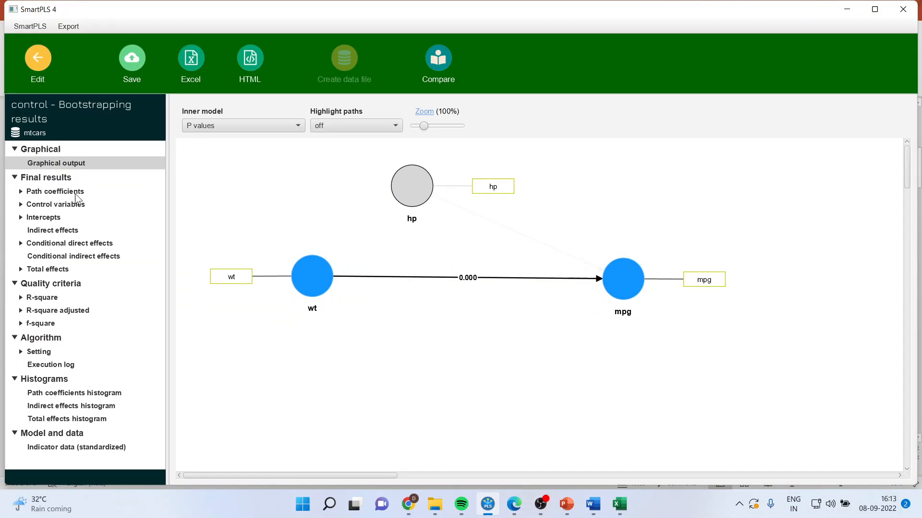
pyautogui.click(54, 191)
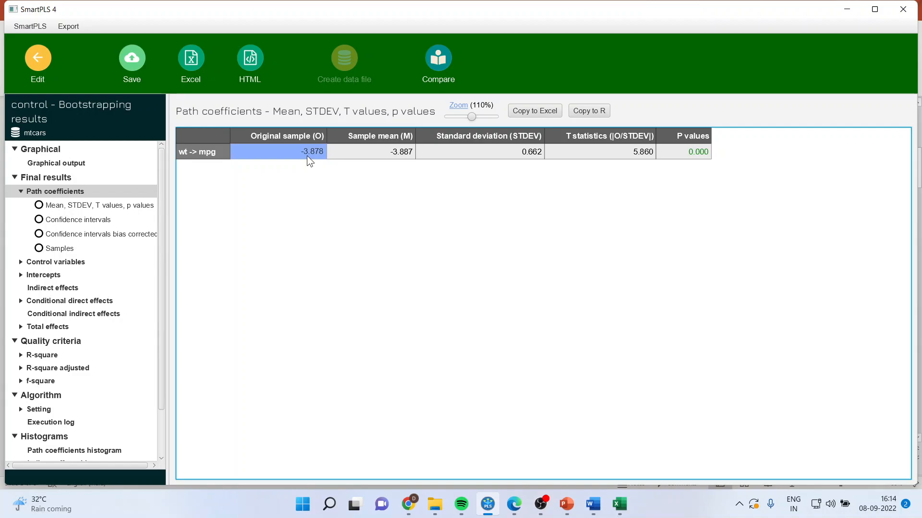
pyautogui.moveTo(729, 149)
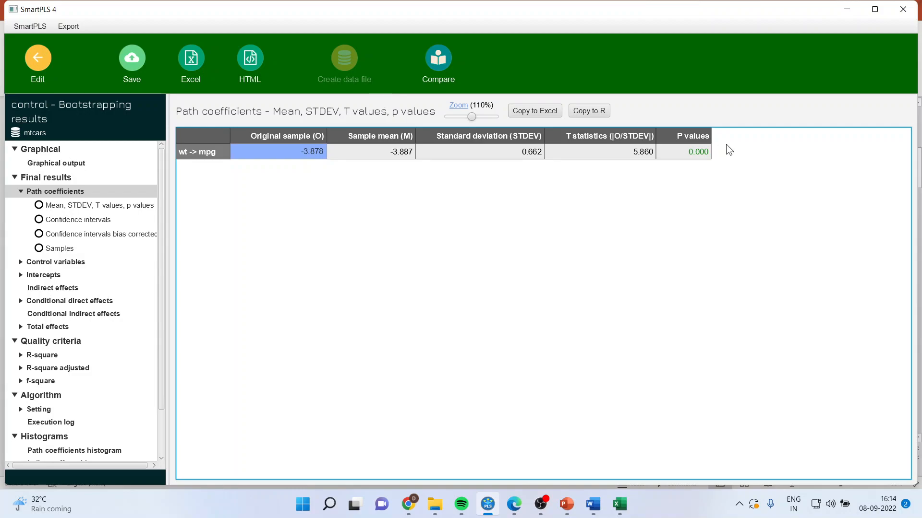
pyautogui.click(683, 151)
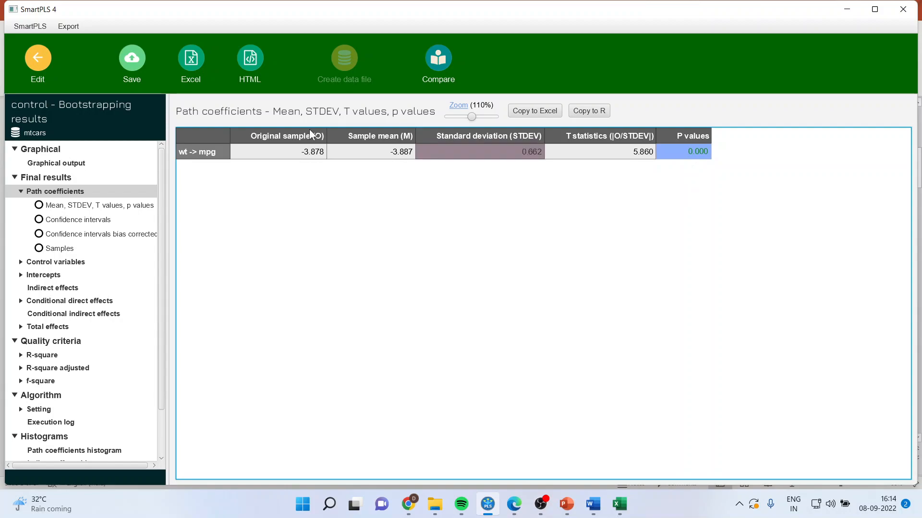
pyautogui.click(36, 62)
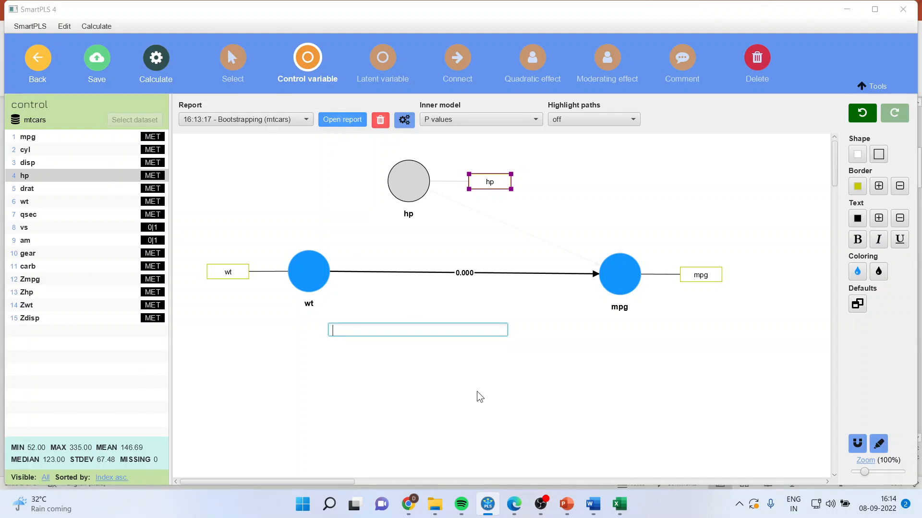
# Add a disp control variable with its disp indicator toward mpg.
pyautogui.write('disp')
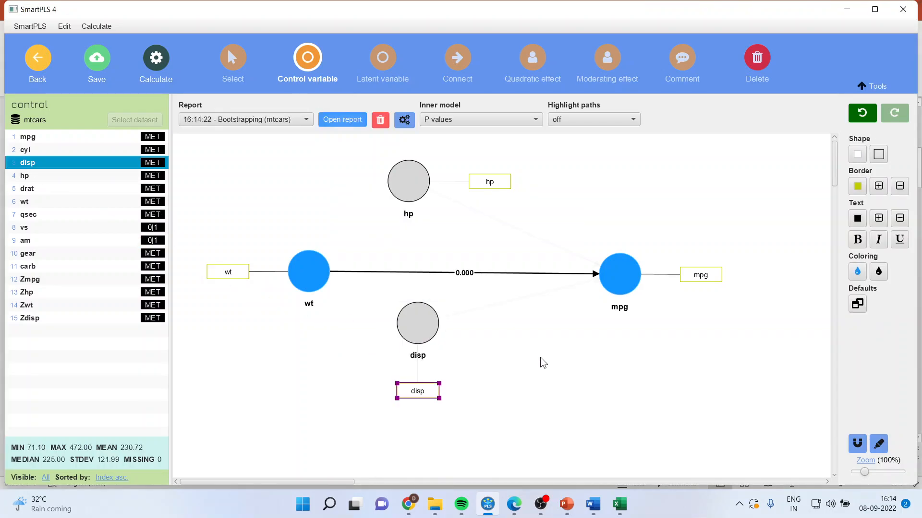
pyautogui.moveTo(347, 154)
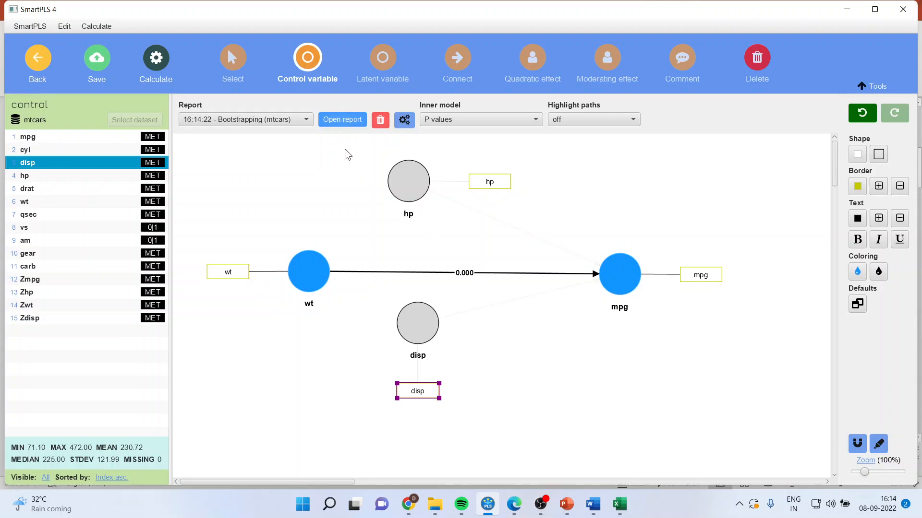
# View rerun path coefficients (wt → mpg −3.801) and control p values (disp 0.919, hp 0.007).
pyautogui.click(342, 119)
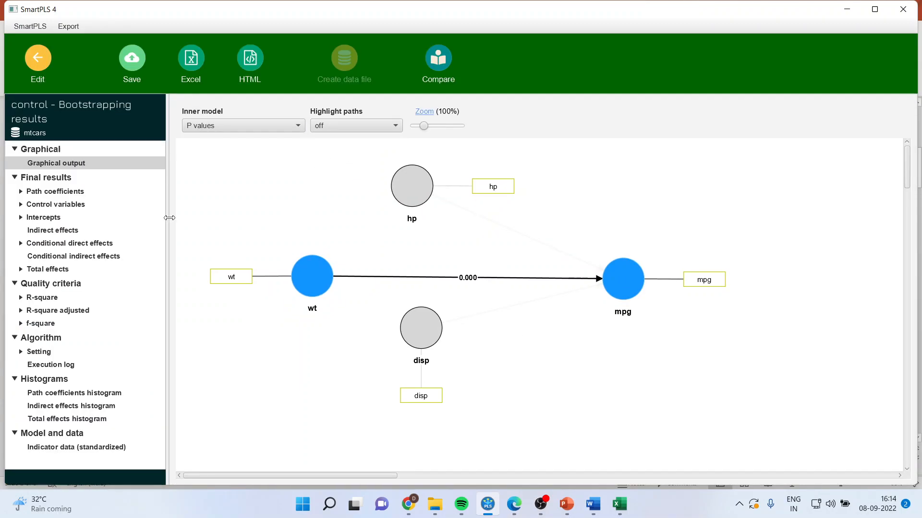
pyautogui.click(55, 191)
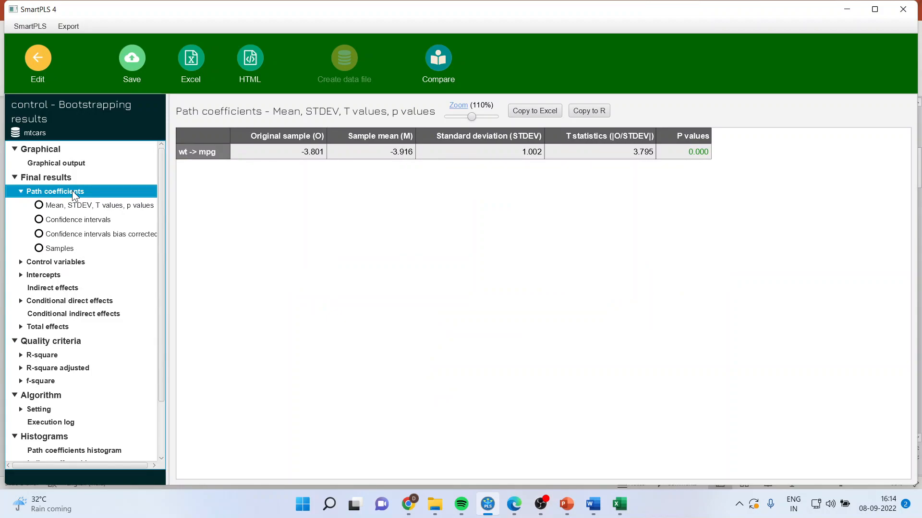
pyautogui.click(277, 152)
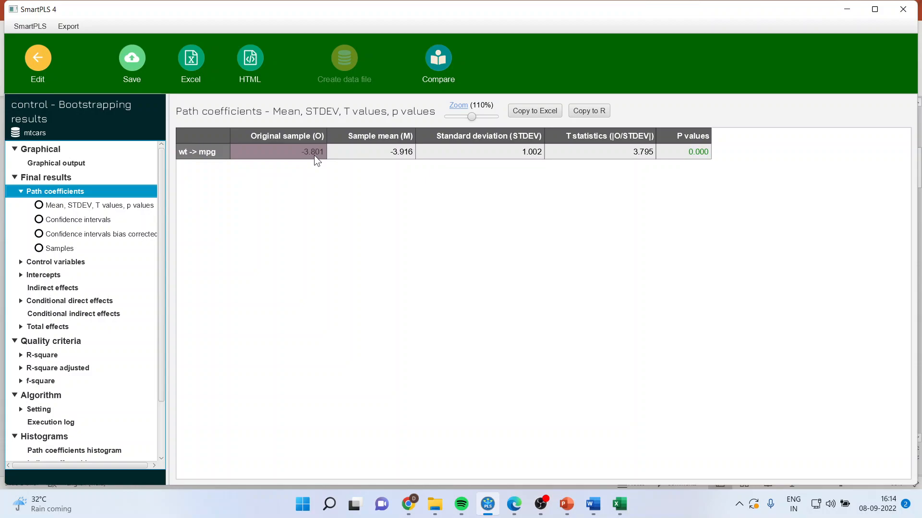
pyautogui.click(55, 262)
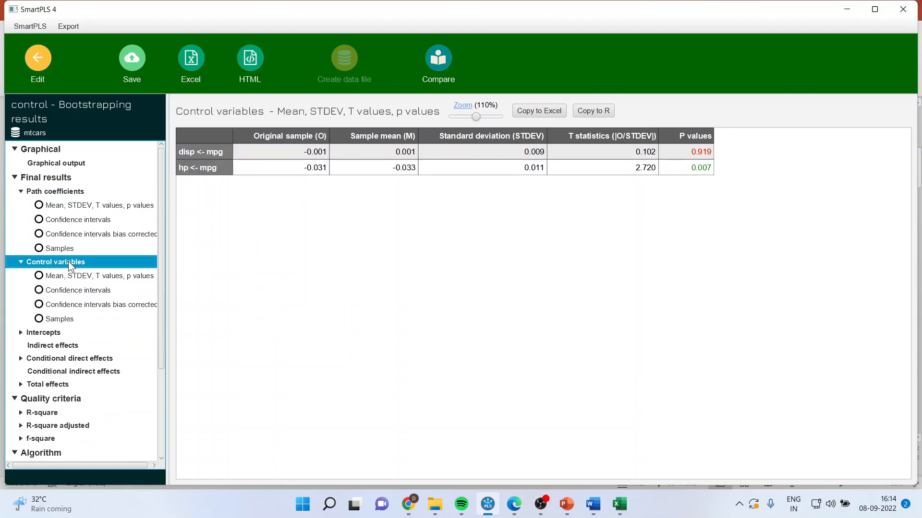
# Review the hp and disp control estimates, noting disp's non-significant p value, then reopen path coefficient statistics.
pyautogui.click(280, 167)
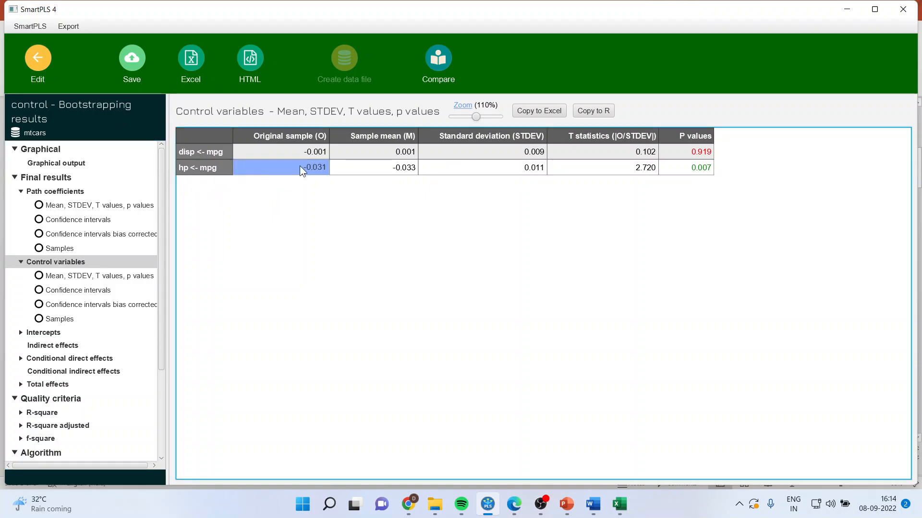
pyautogui.click(685, 168)
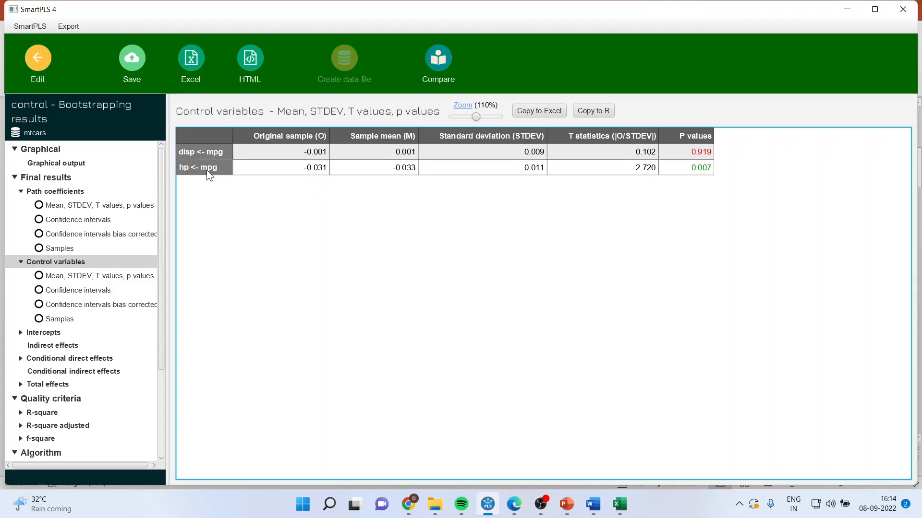
pyautogui.click(280, 151)
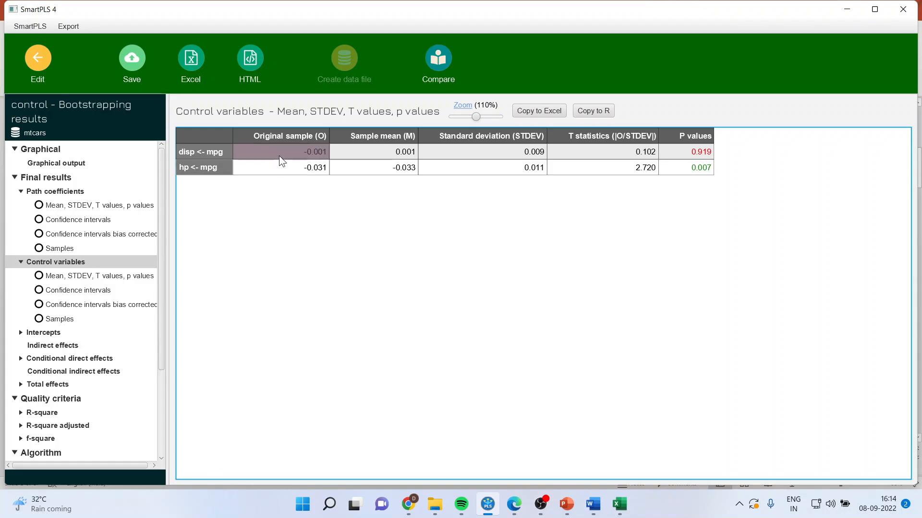
pyautogui.click(281, 151)
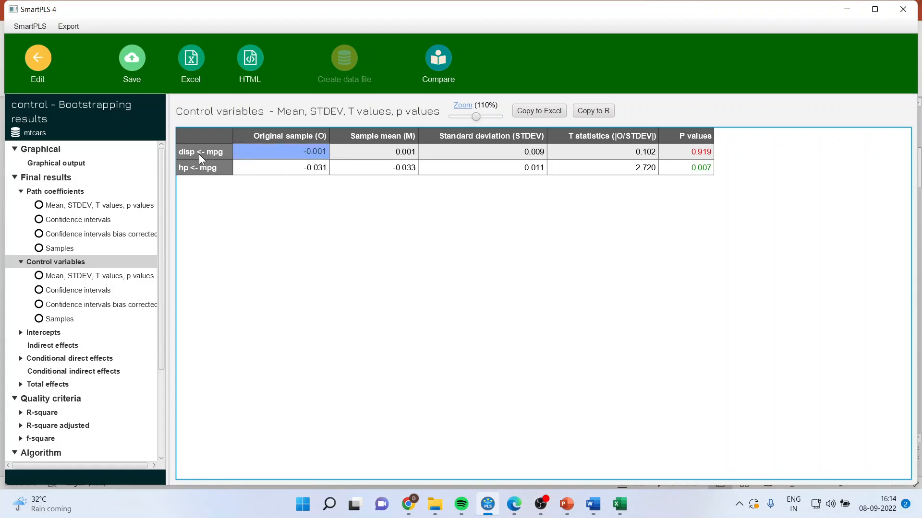
pyautogui.moveTo(626, 181)
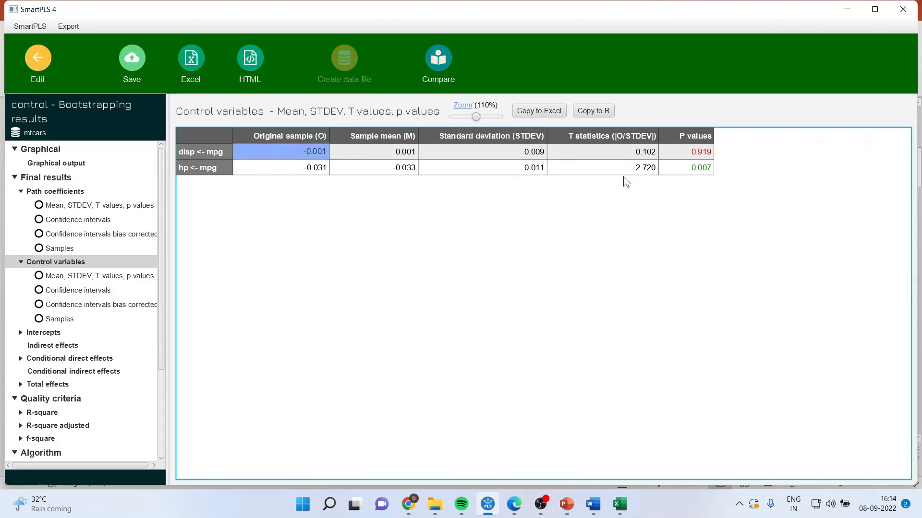
pyautogui.click(701, 152)
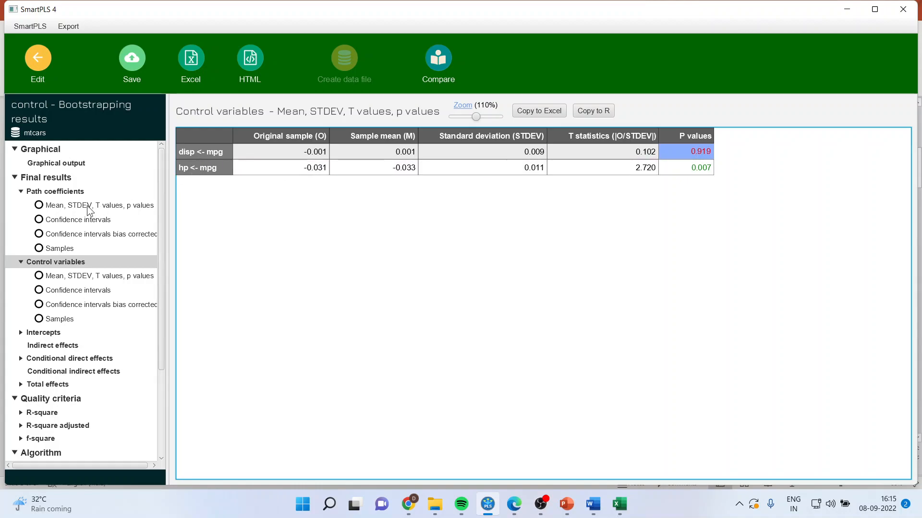
pyautogui.click(97, 205)
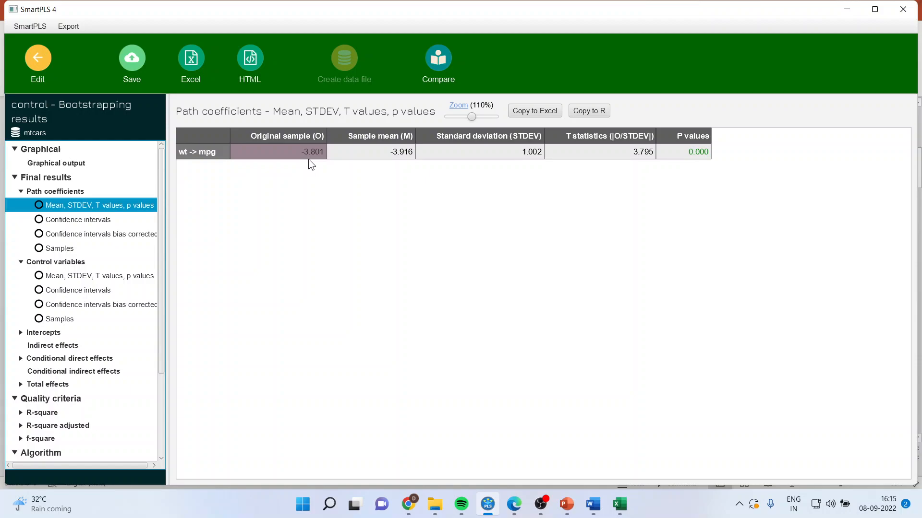
# Edit the model to show path coefficients with p values (wt → mpg −3.878), then switch to PowerPoint.
pyautogui.click(36, 62)
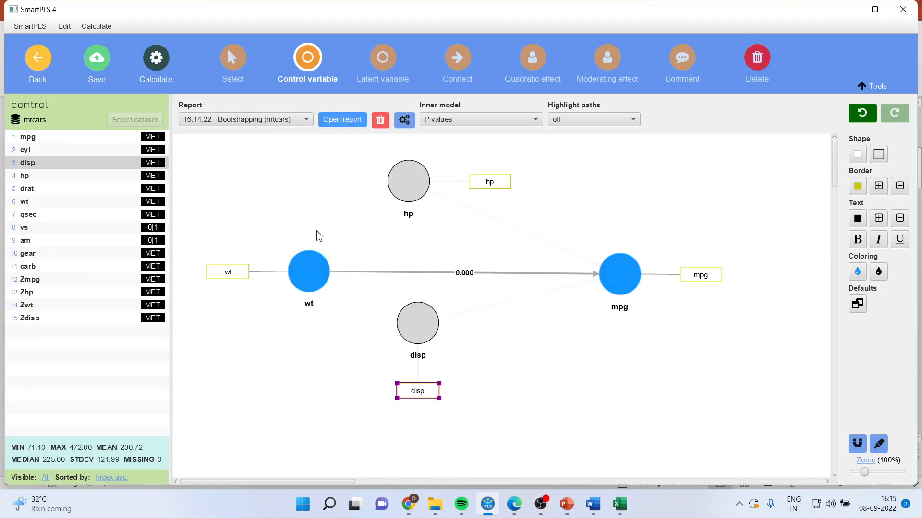
pyautogui.click(417, 324)
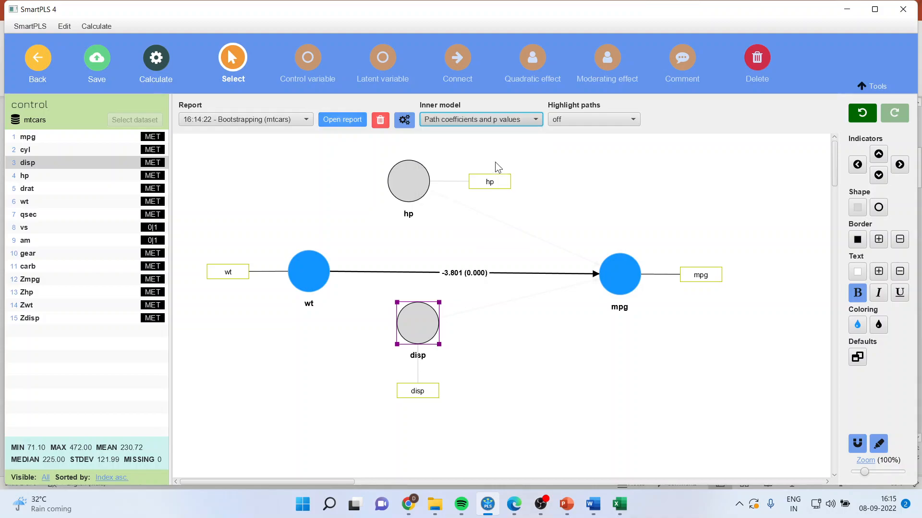
pyautogui.moveTo(527, 356)
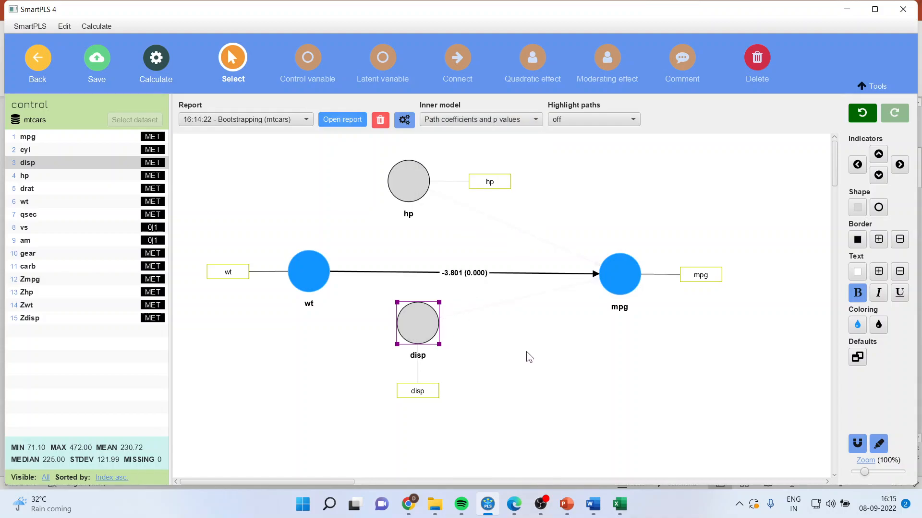
pyautogui.moveTo(453, 285)
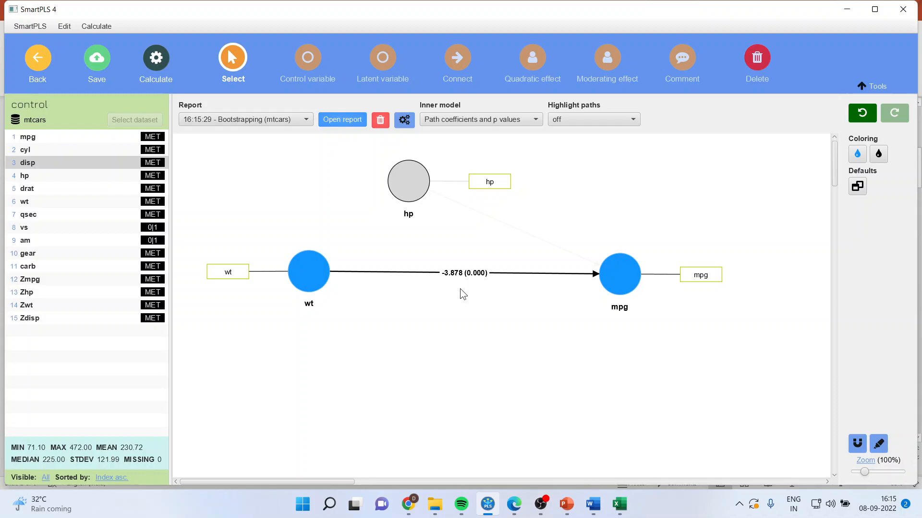
pyautogui.moveTo(566, 505)
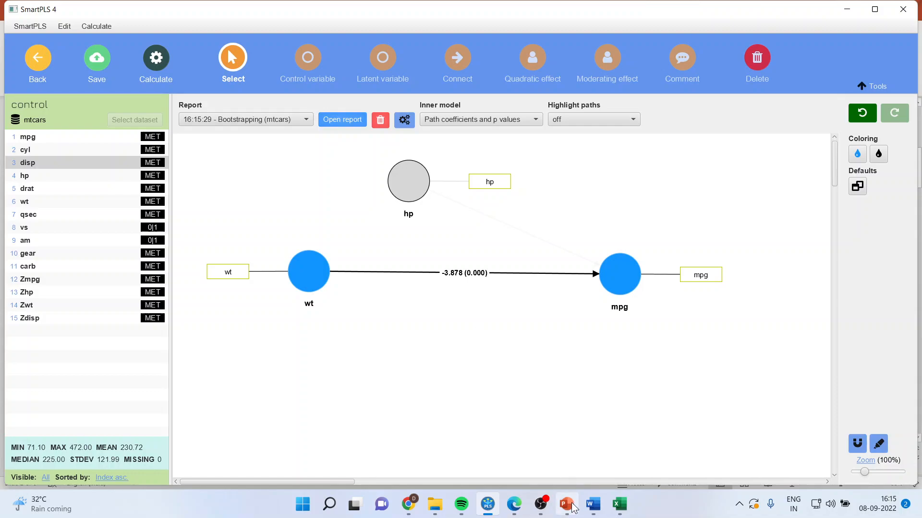
pyautogui.click(566, 503)
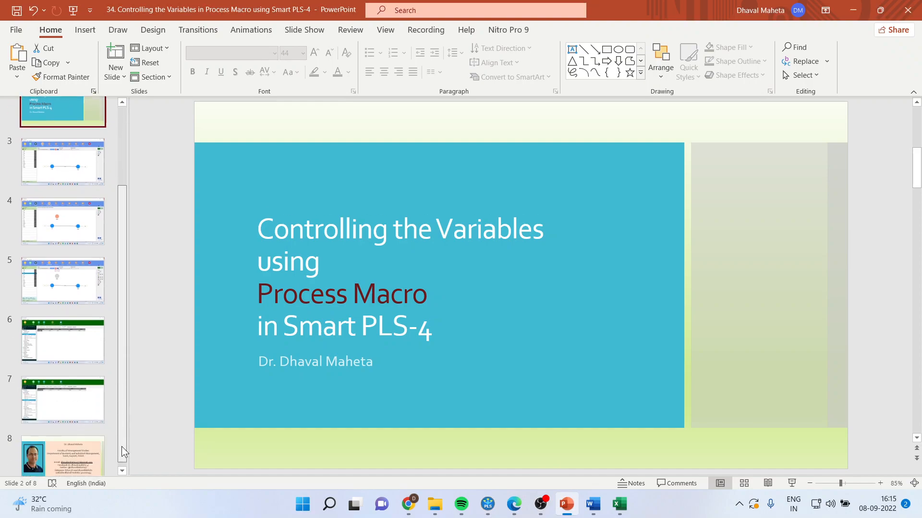